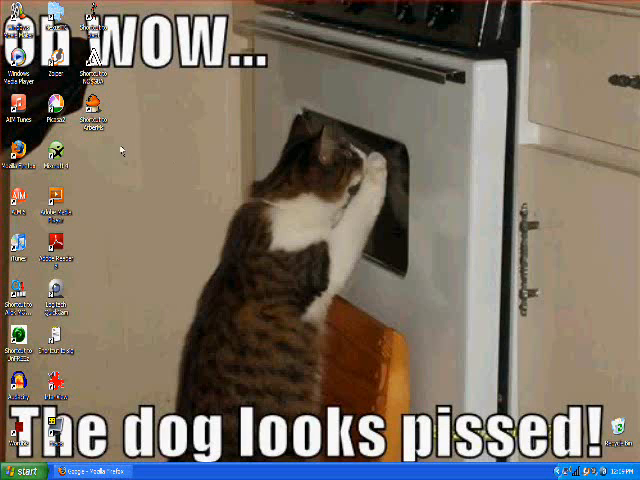
mouse_move(184, 310)
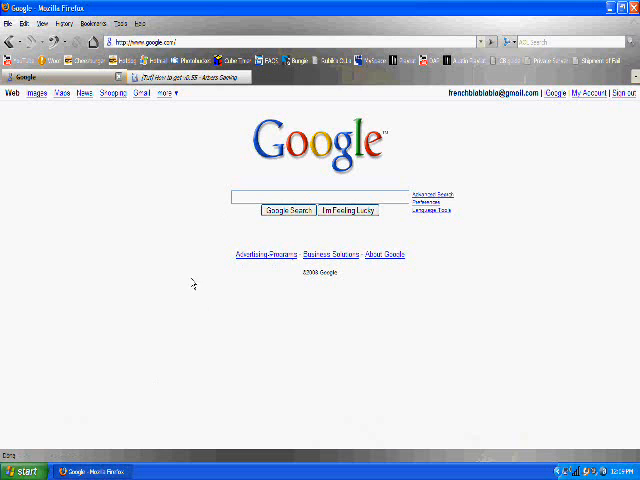
mouse_move(178, 116)
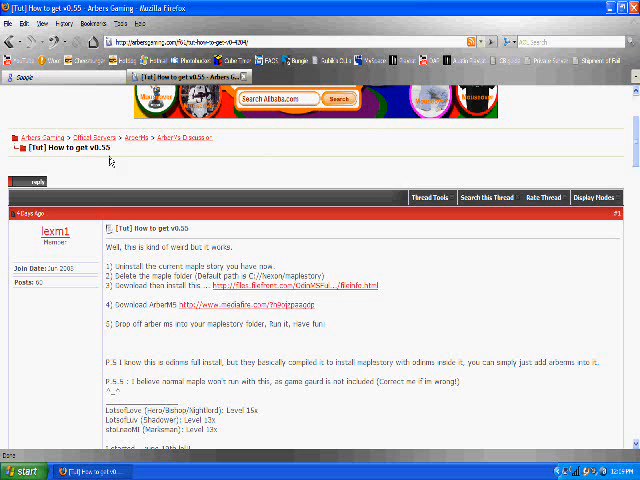
click(20, 472)
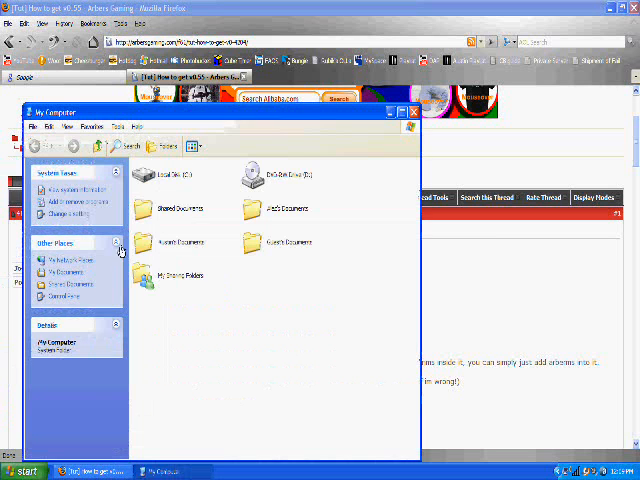
double_click(176, 176)
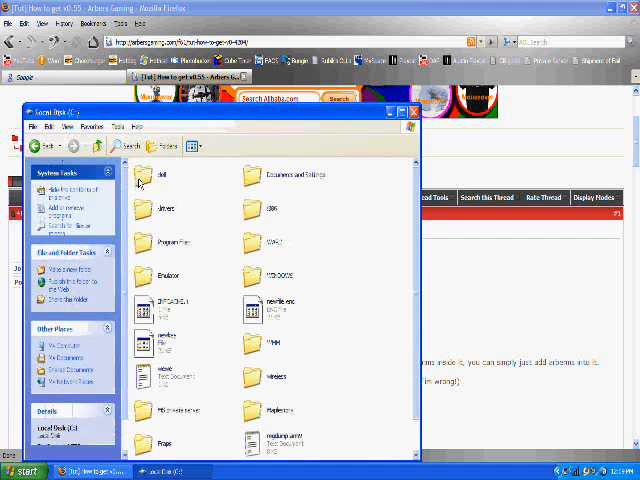
click(268, 410)
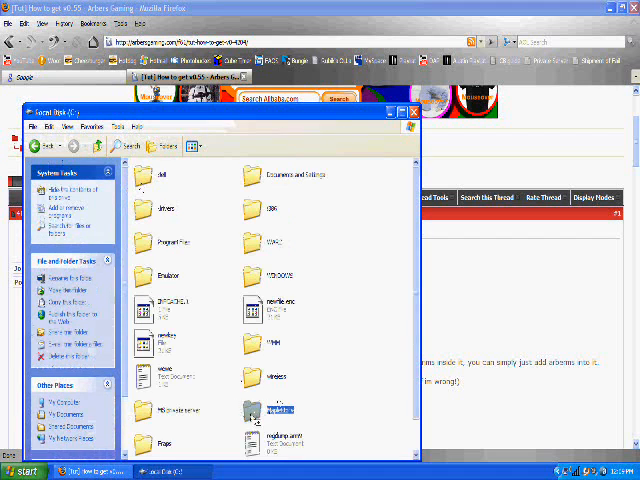
right_click(264, 410)
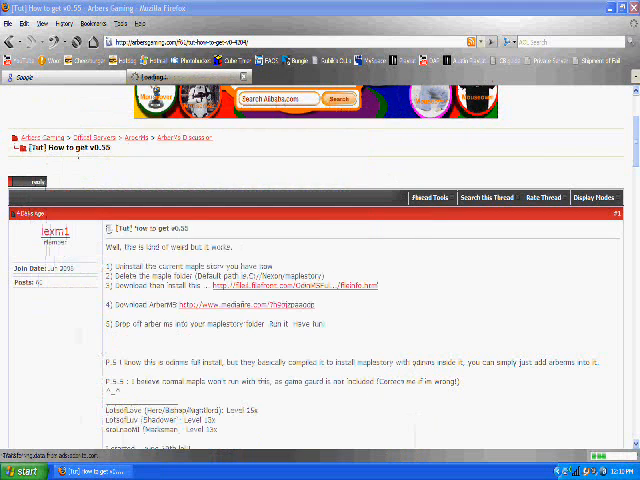
- Bring up Control Panel and select Add or Remove Programs
click(22, 472)
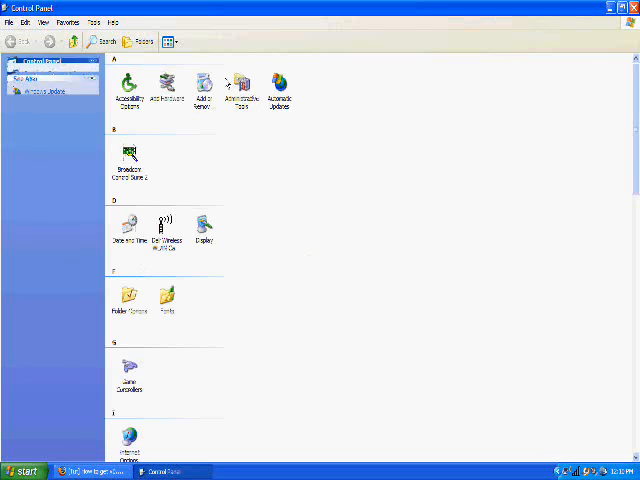
click(204, 88)
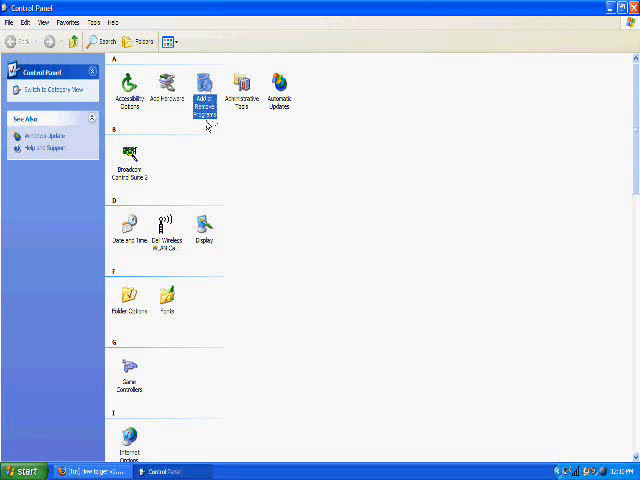
- Load the installed programs list and look through it for MapleStory
double_click(204, 84)
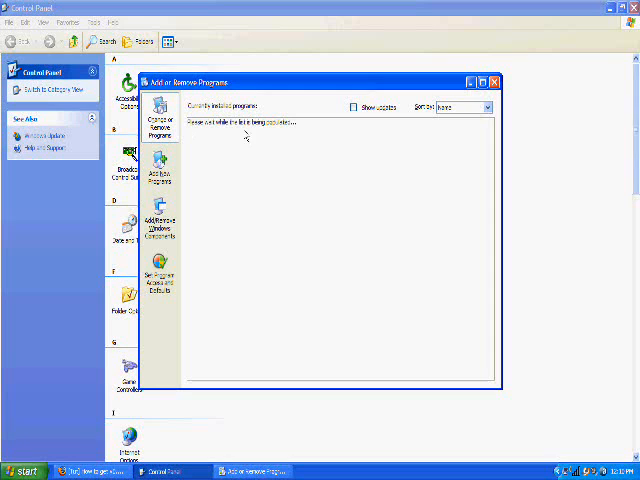
mouse_move(288, 152)
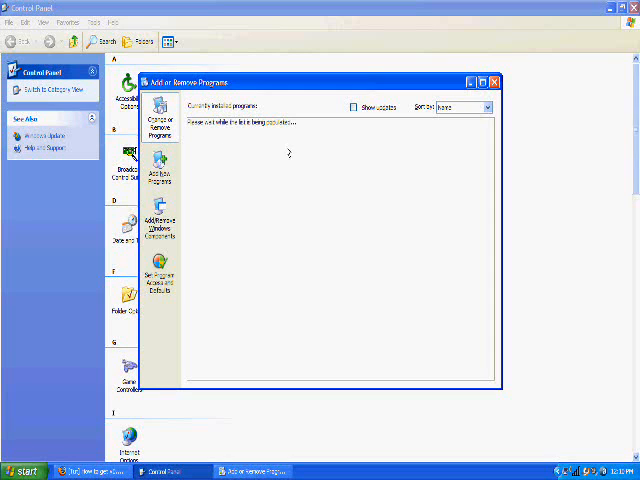
mouse_move(284, 148)
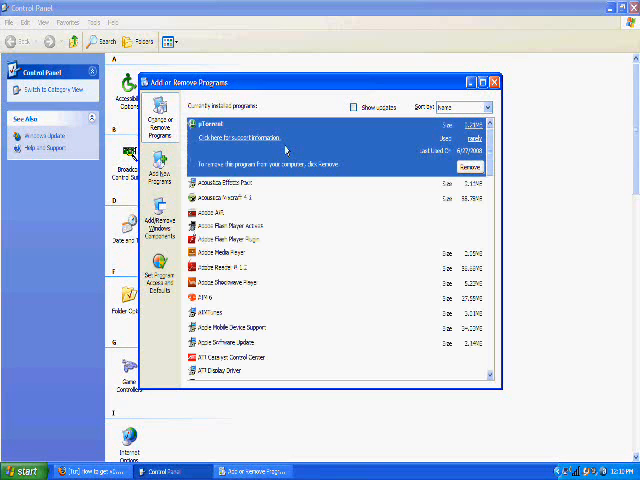
scroll(down, 3)
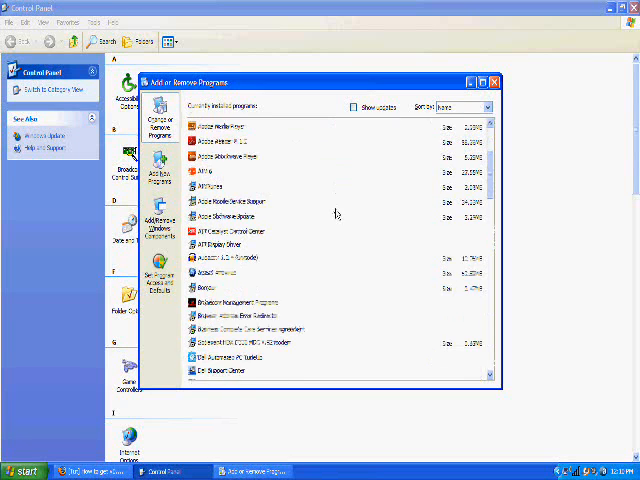
scroll(down, 3)
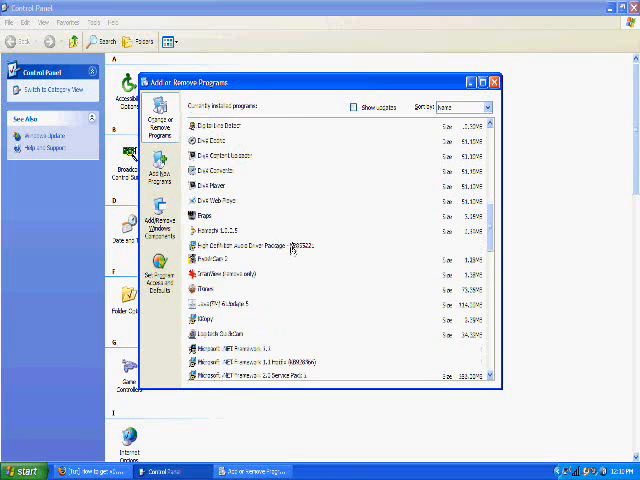
scroll(down, 3)
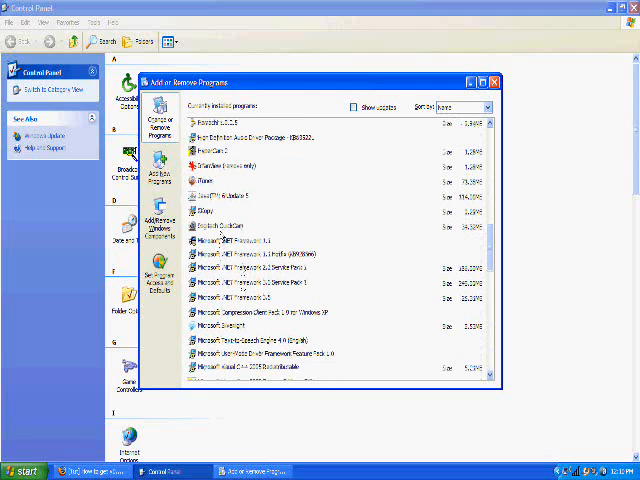
scroll(down, 3)
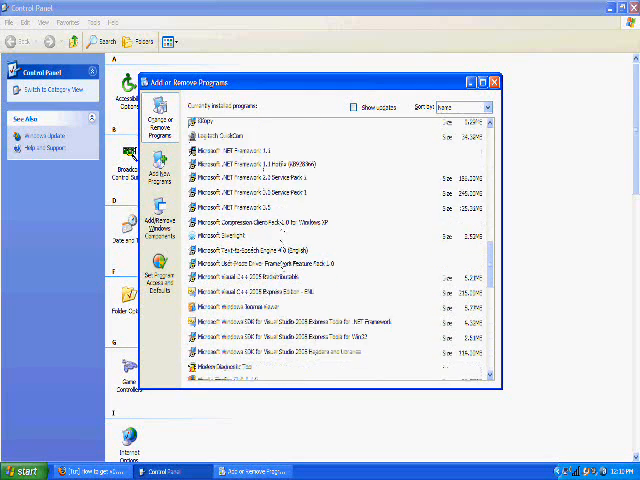
scroll(down, 3)
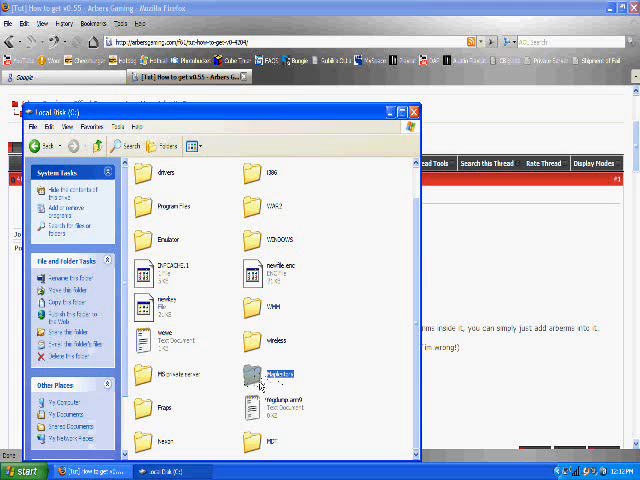
- Browse the MapleStory folder's game files in Windows Explorer
double_click(268, 374)
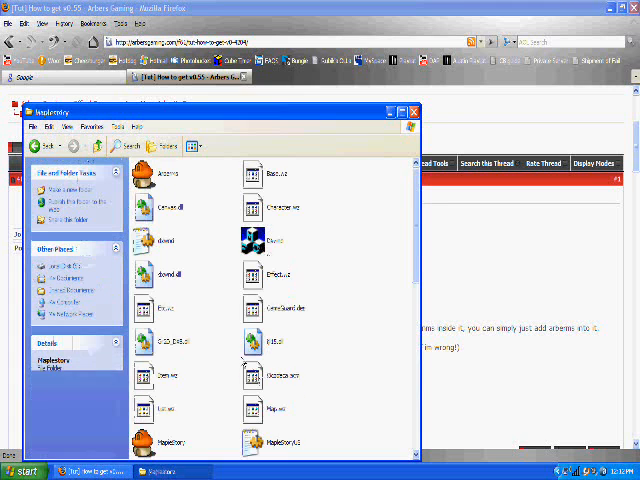
scroll(down, 3)
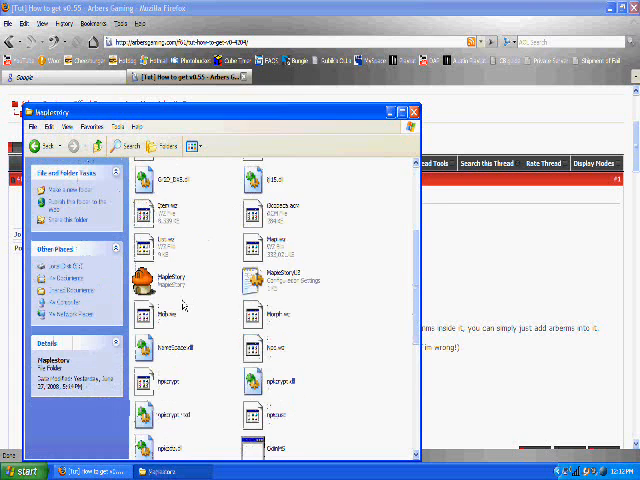
scroll(down, 3)
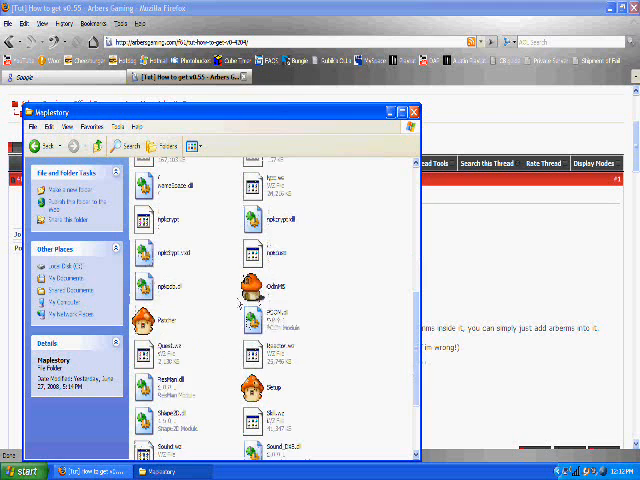
scroll(down, 3)
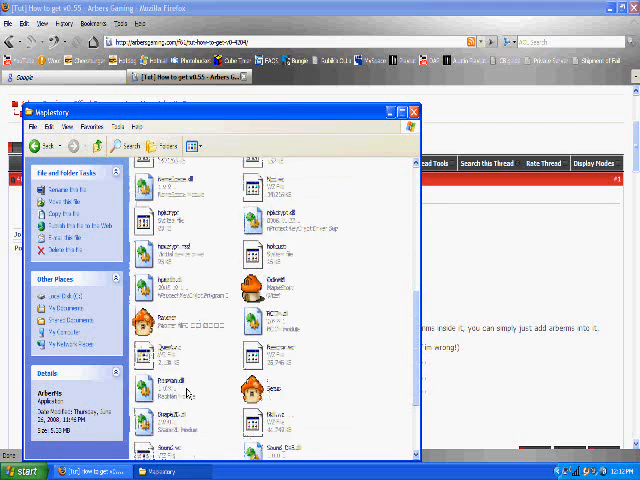
scroll(down, 3)
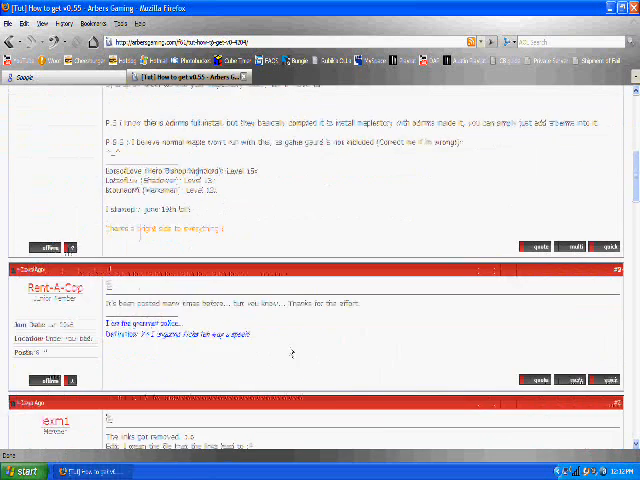
- Scroll the forum thread down to the replies below the tutorial
scroll(down, 3)
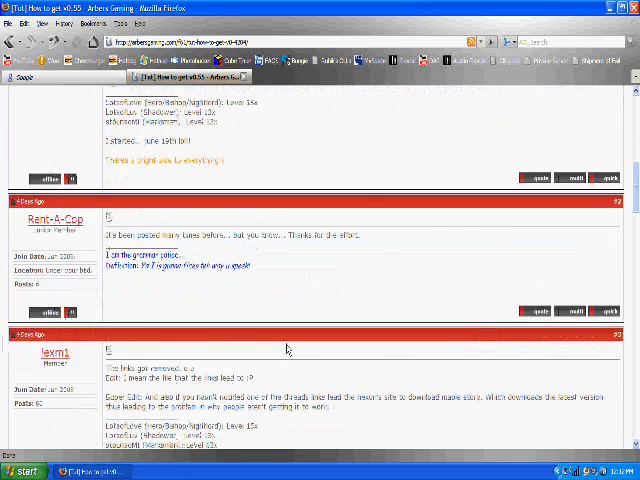